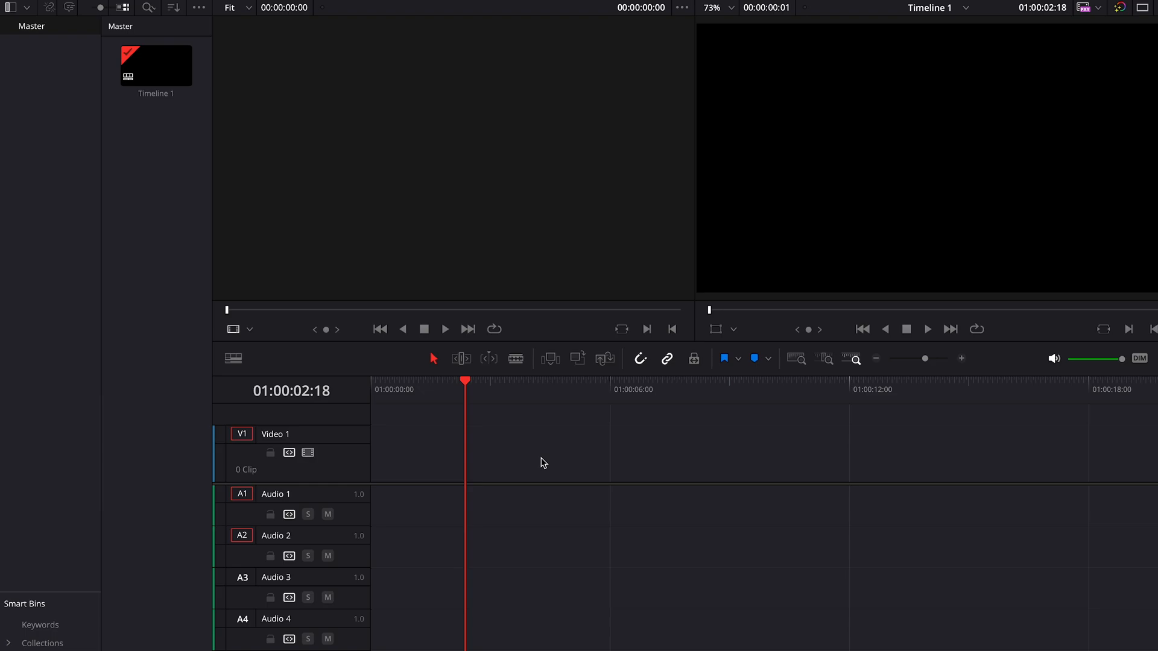
mouse_move(517, 447)
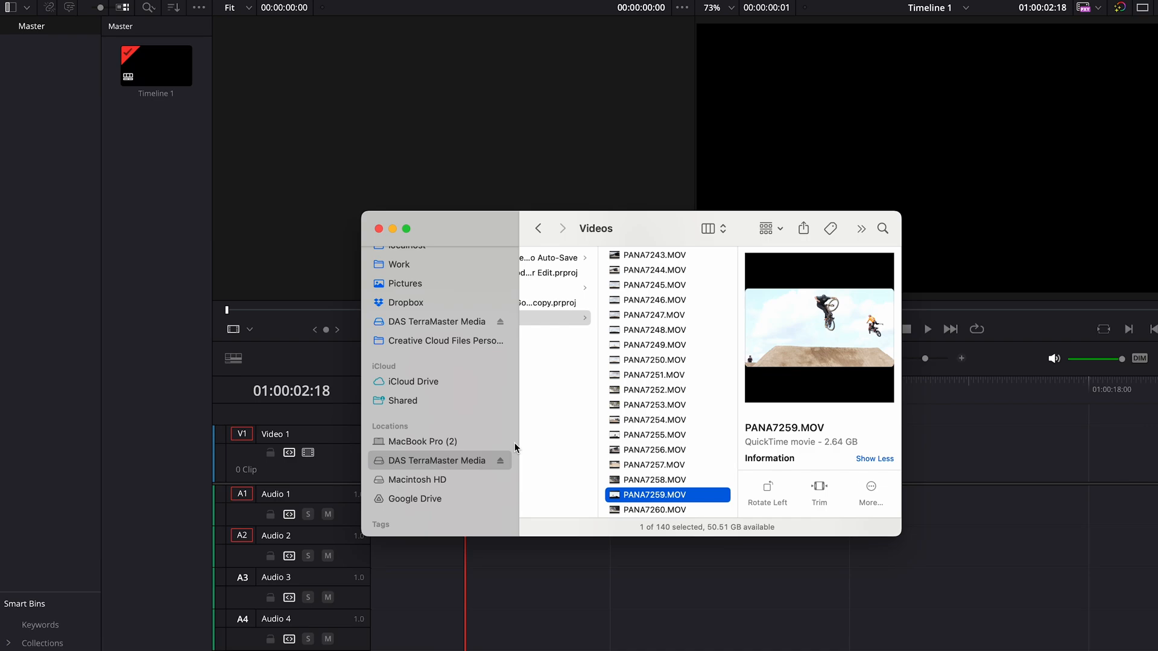
mouse_move(512, 449)
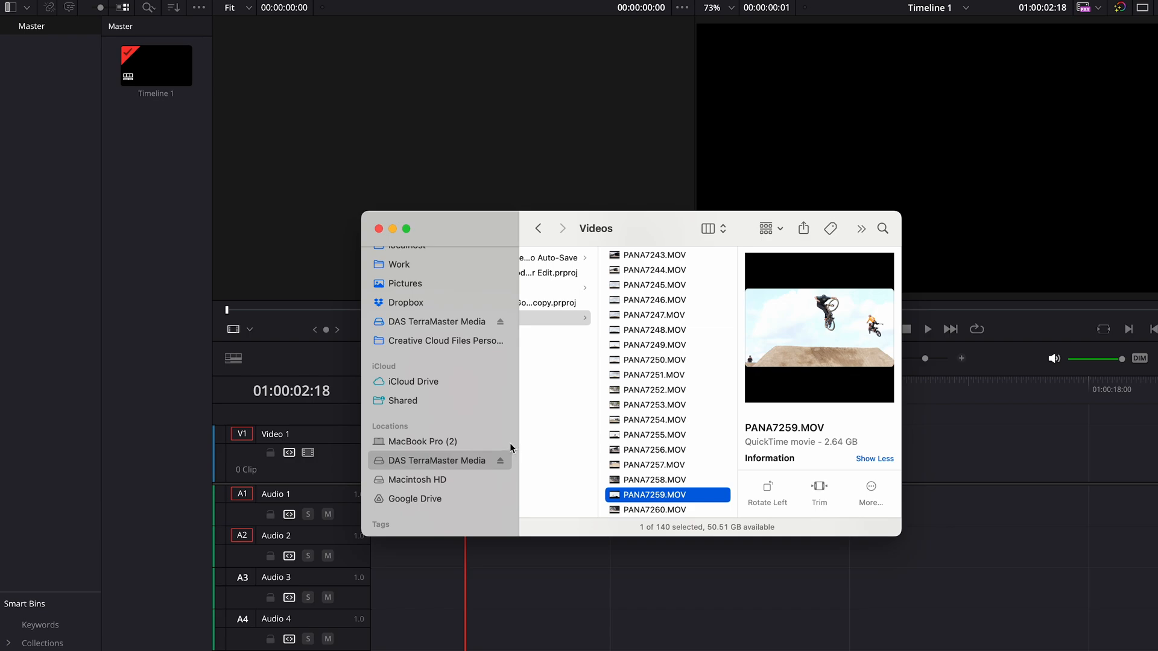
mouse_move(649, 509)
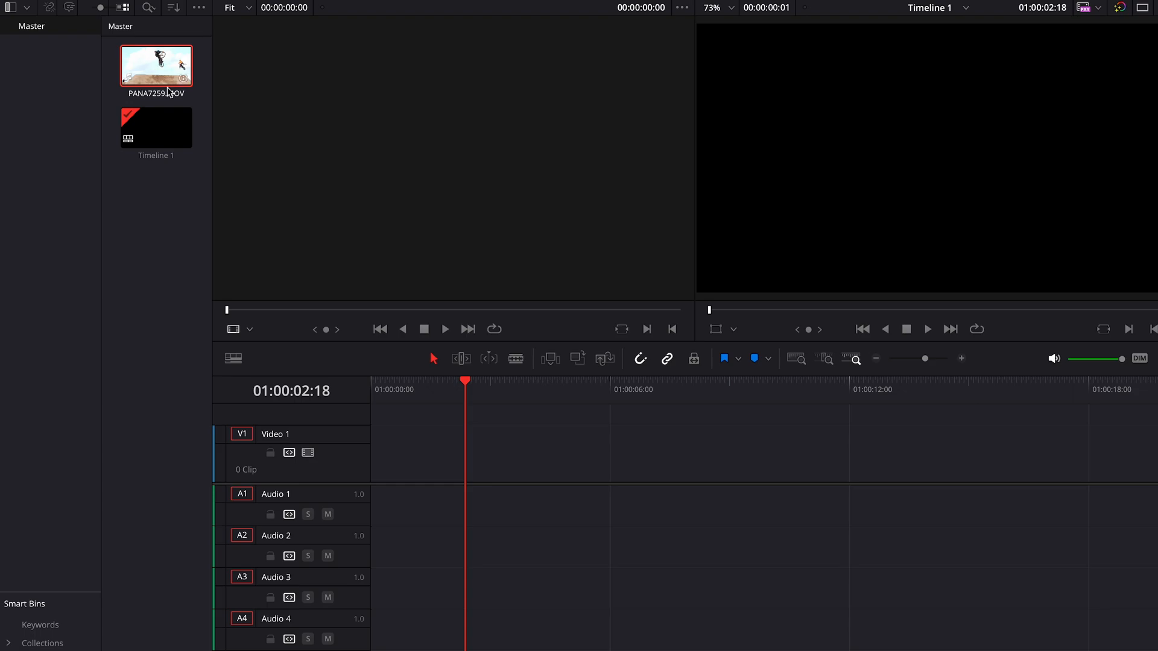
Place PANA7259.MOV onto Timeline 1 and slide it to the start at 01:00:00:00.
double_click(155, 66)
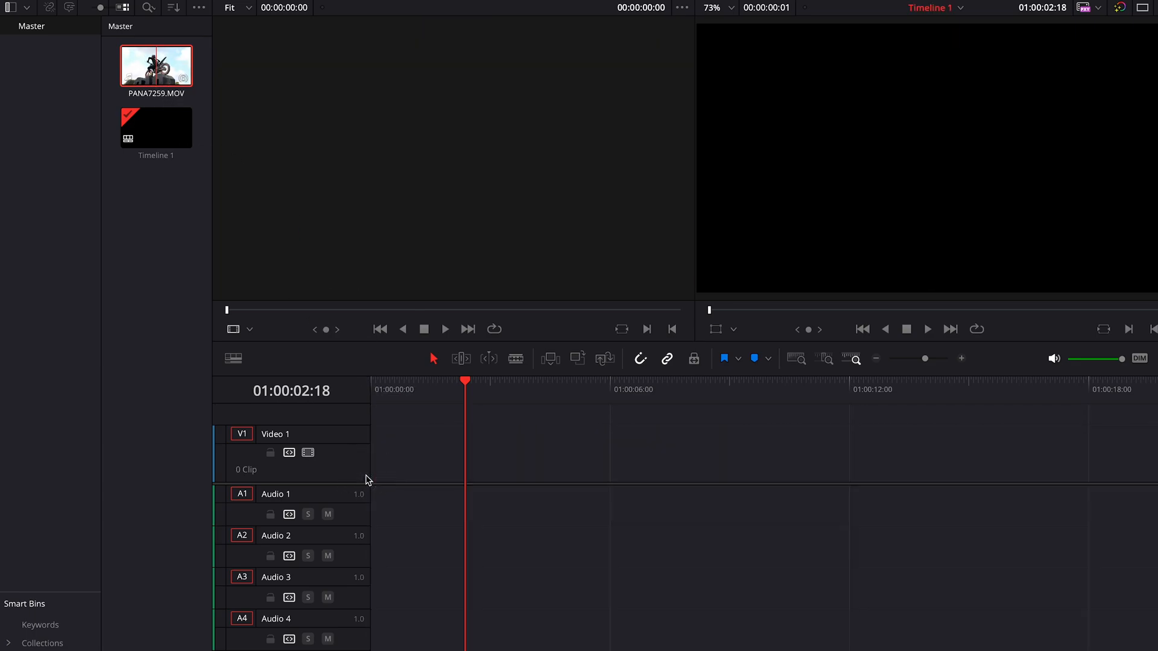
left_click_drag(156, 66, 517, 473)
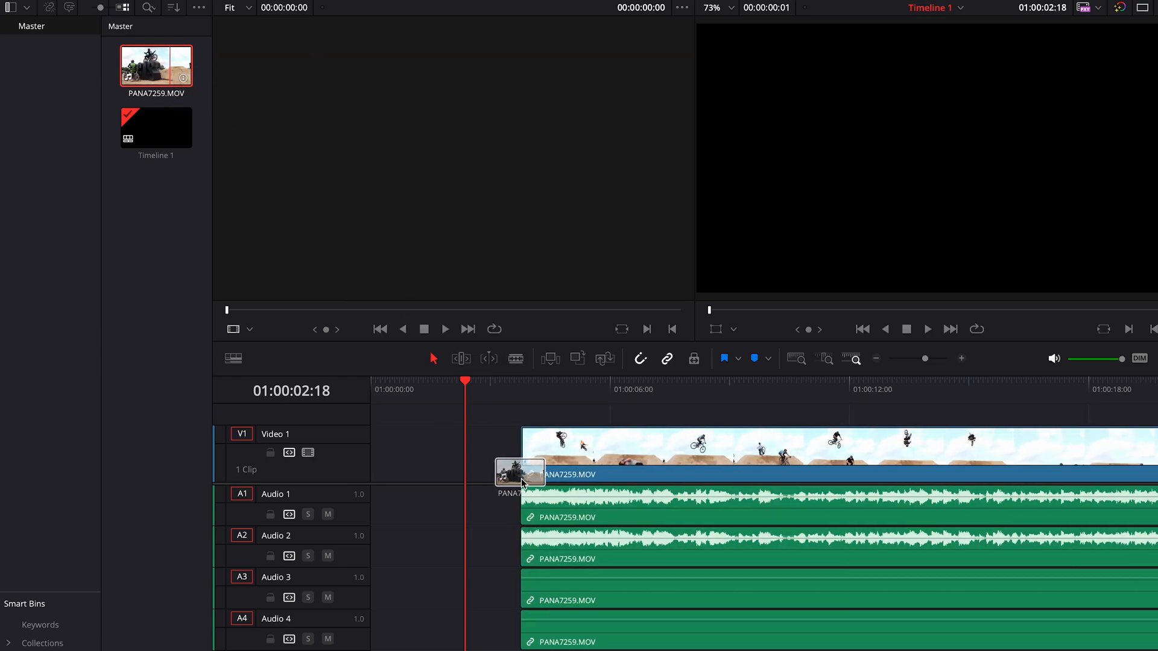
left_click_drag(519, 474, 418, 455)
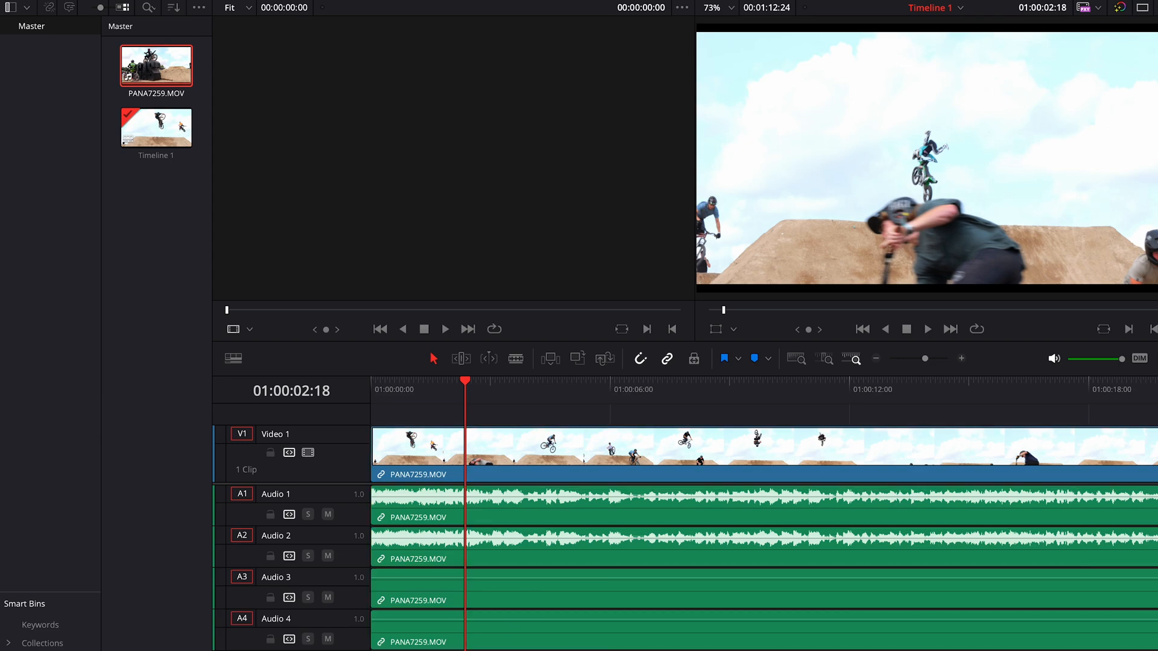
mouse_move(590, 557)
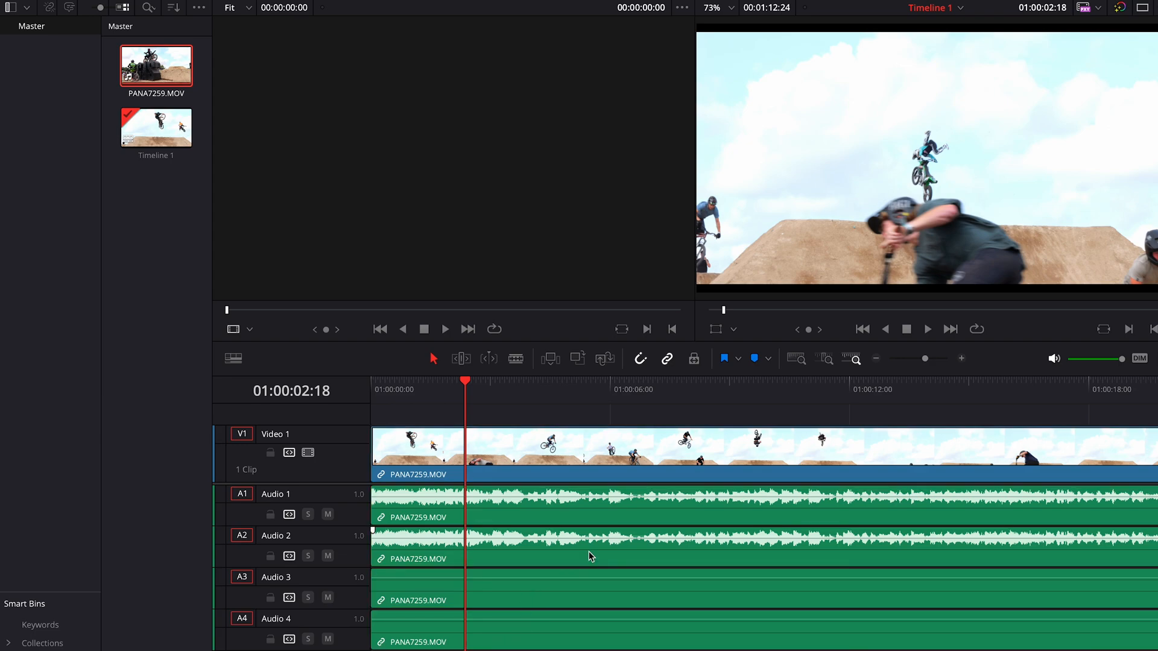
mouse_move(574, 560)
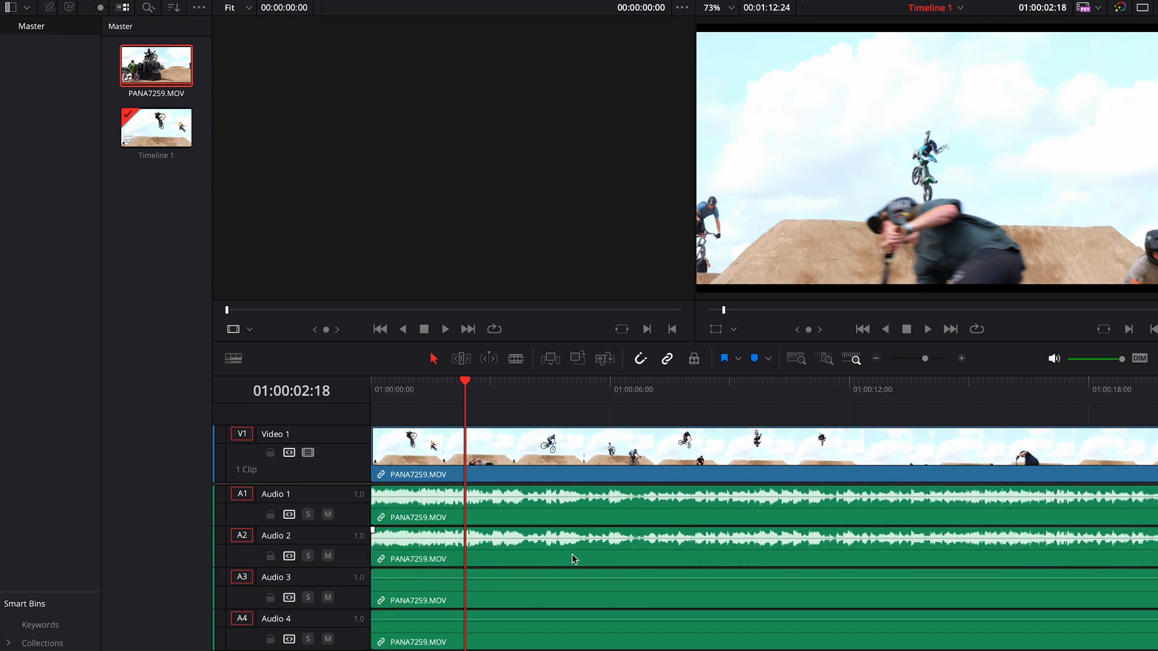
mouse_move(509, 590)
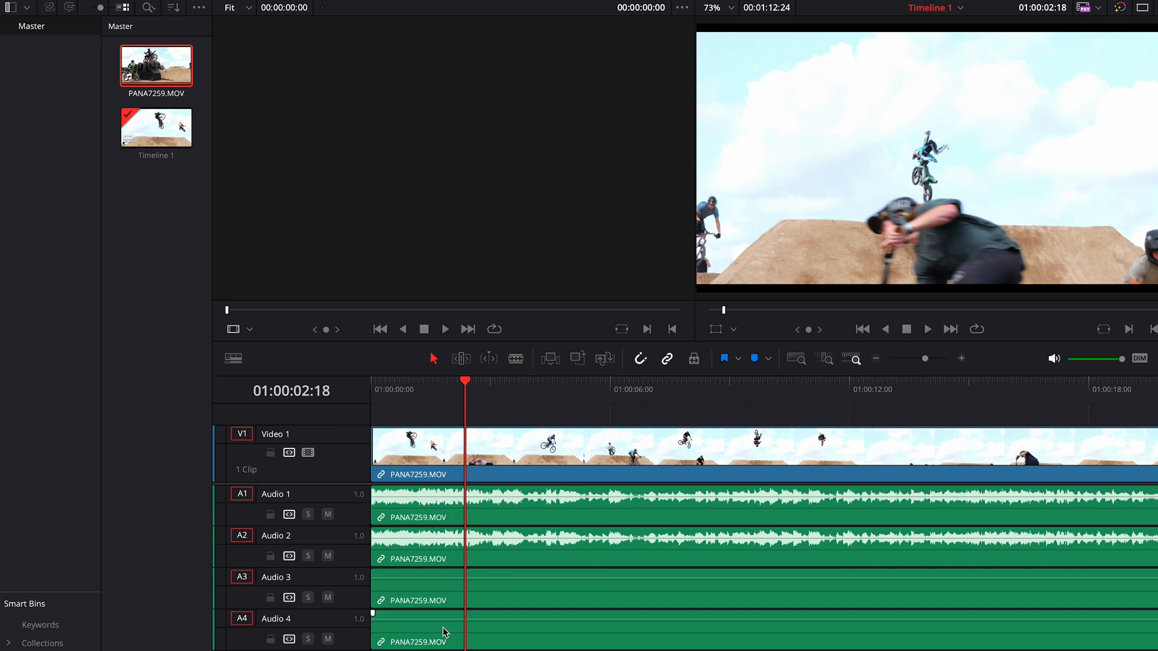
Select the silent Audio 4 clip of PANA7259.MOV on the timeline.
left_click(439, 594)
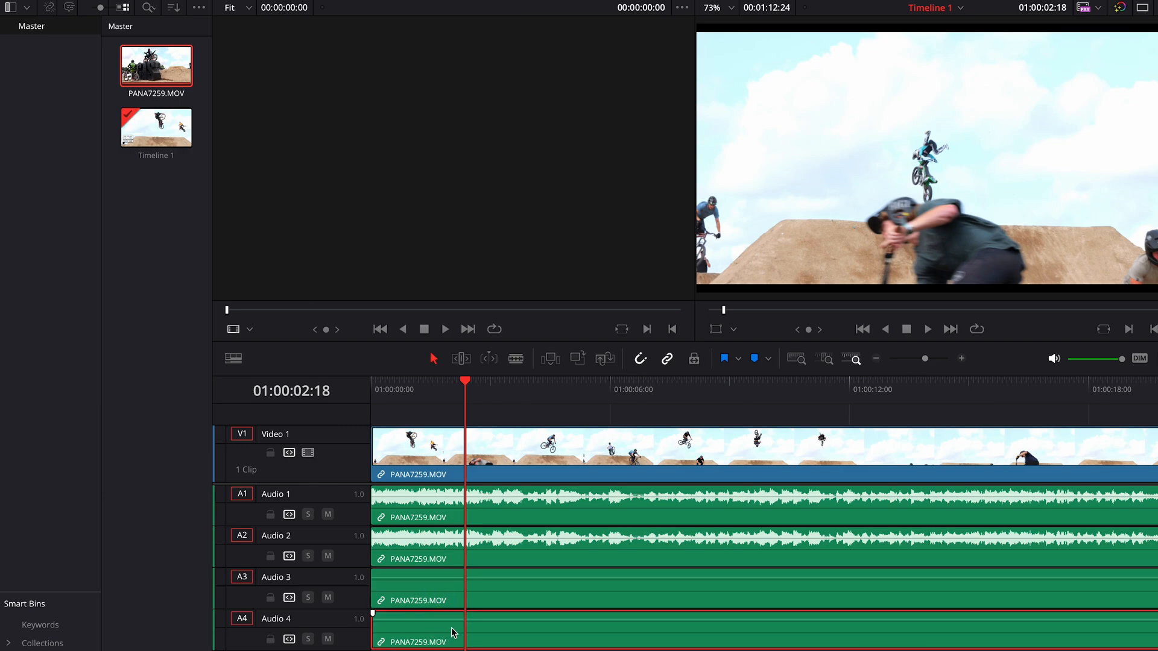
mouse_move(534, 613)
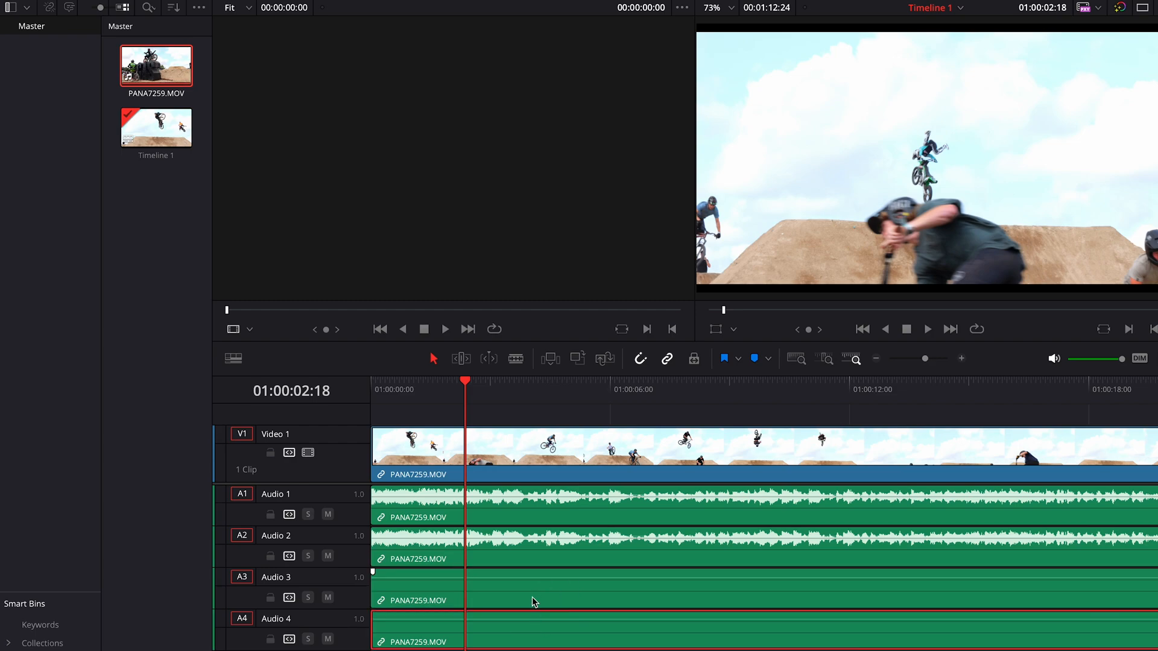
mouse_move(522, 588)
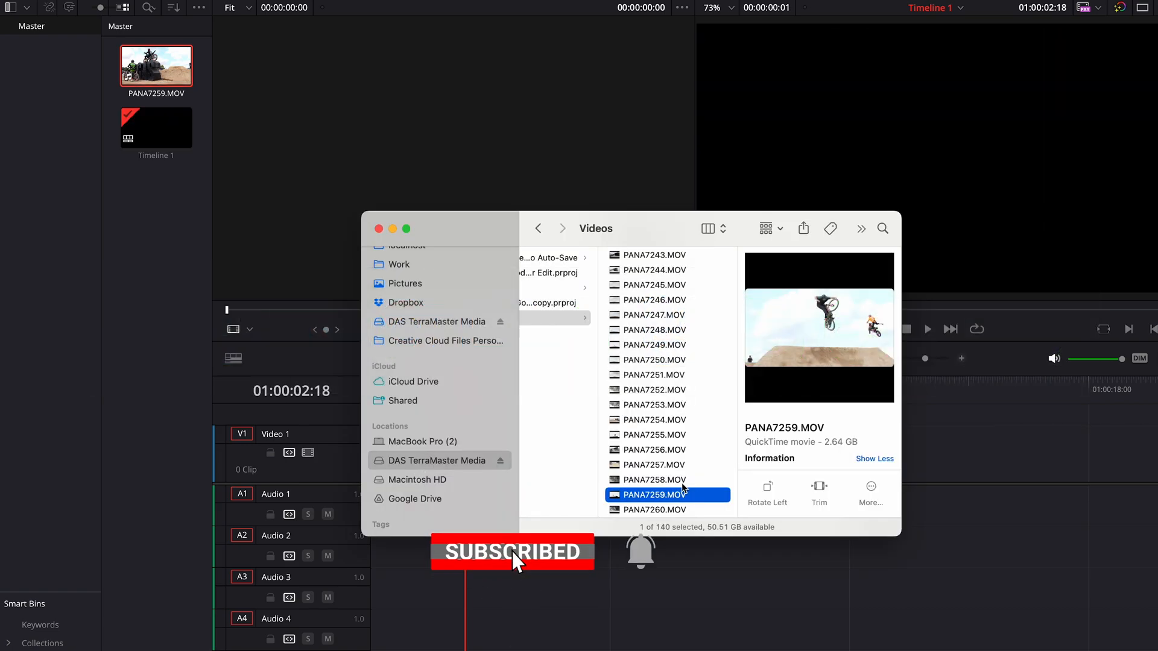
Bring PANA7258.MOV into the Master bin and bring up its clip options.
left_click(652, 480)
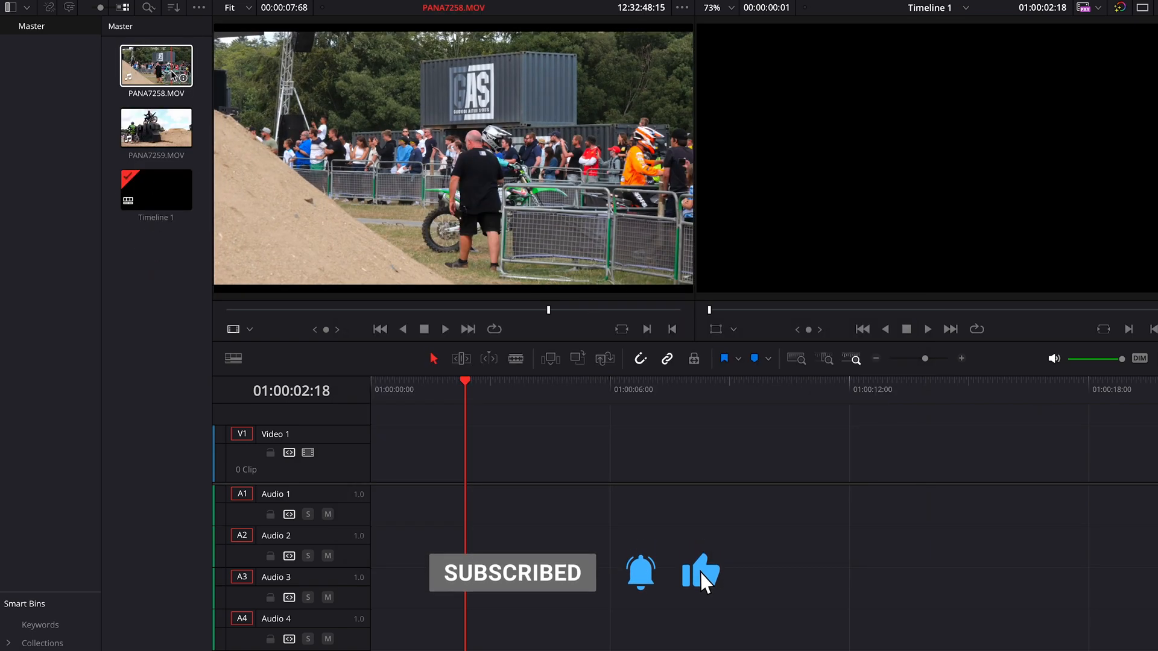
right_click(156, 65)
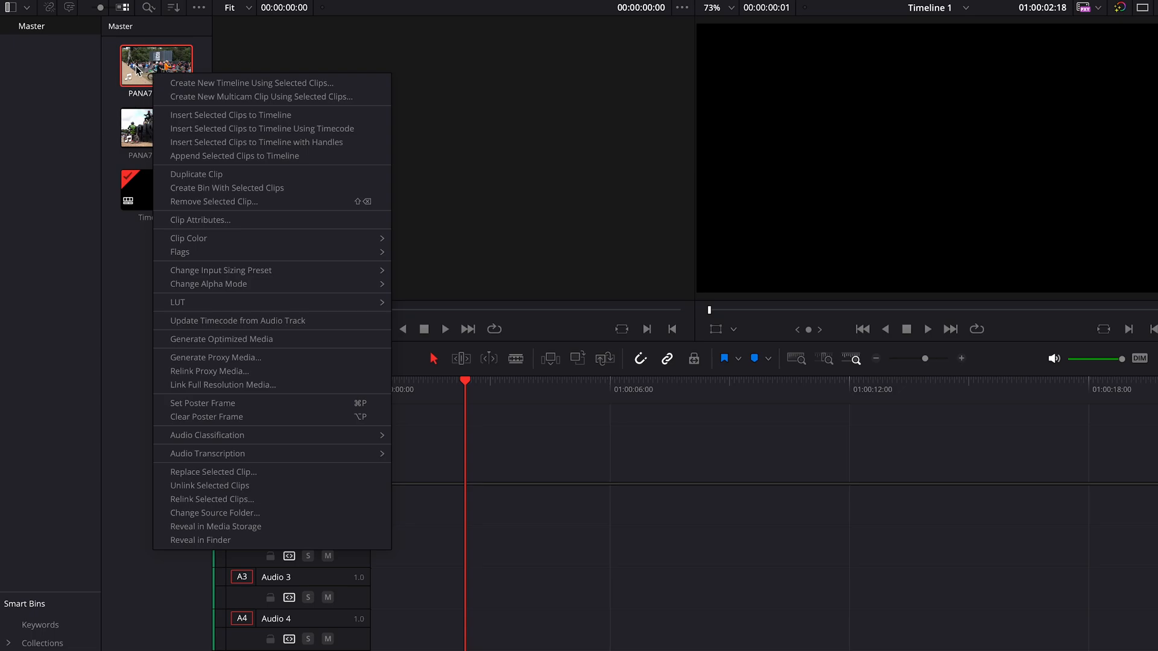
mouse_move(199, 219)
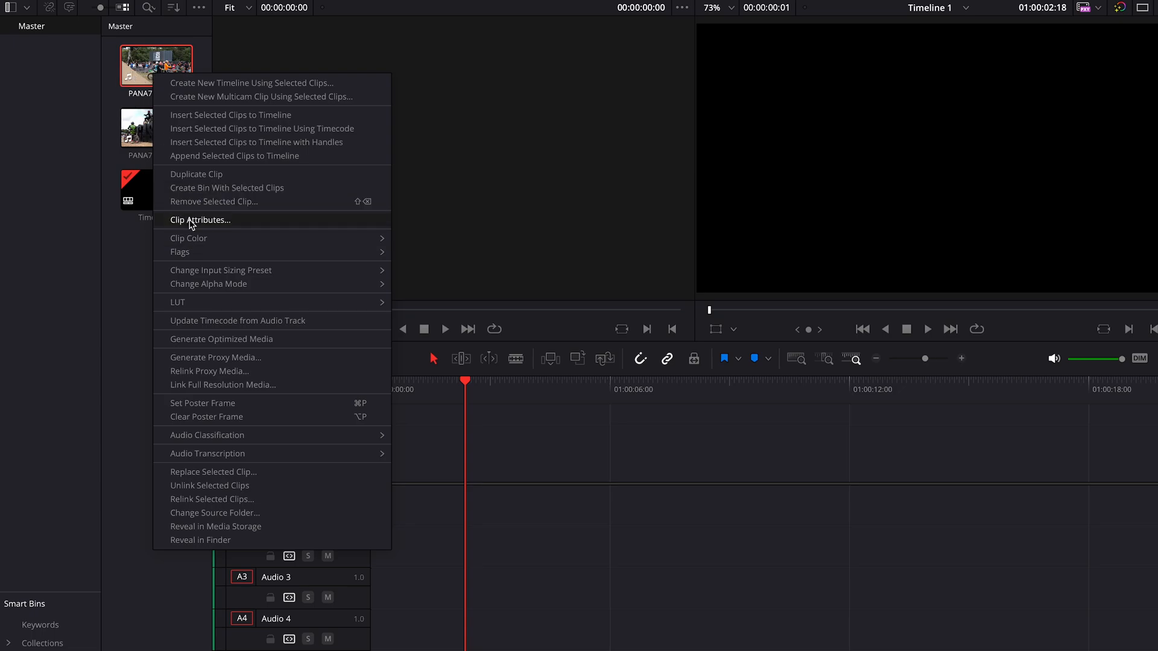
In Clip Attributes, remove the dead Audio 3 and Audio 4 channels from PANA7258.MOV and apply.
left_click(200, 219)
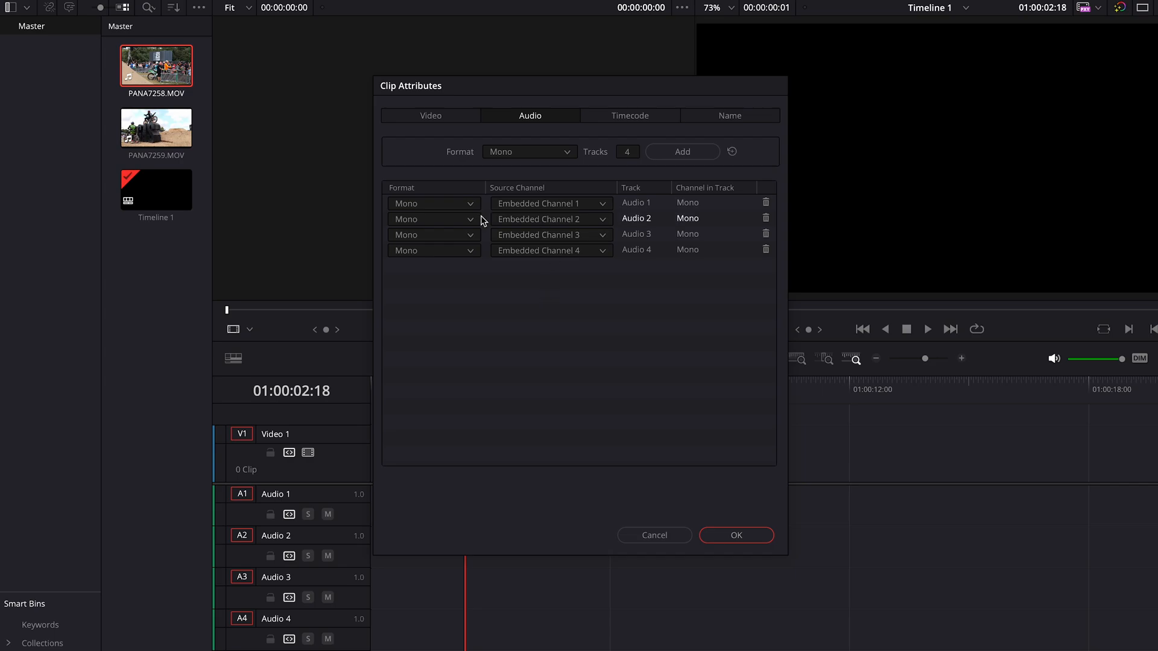
left_click(430, 116)
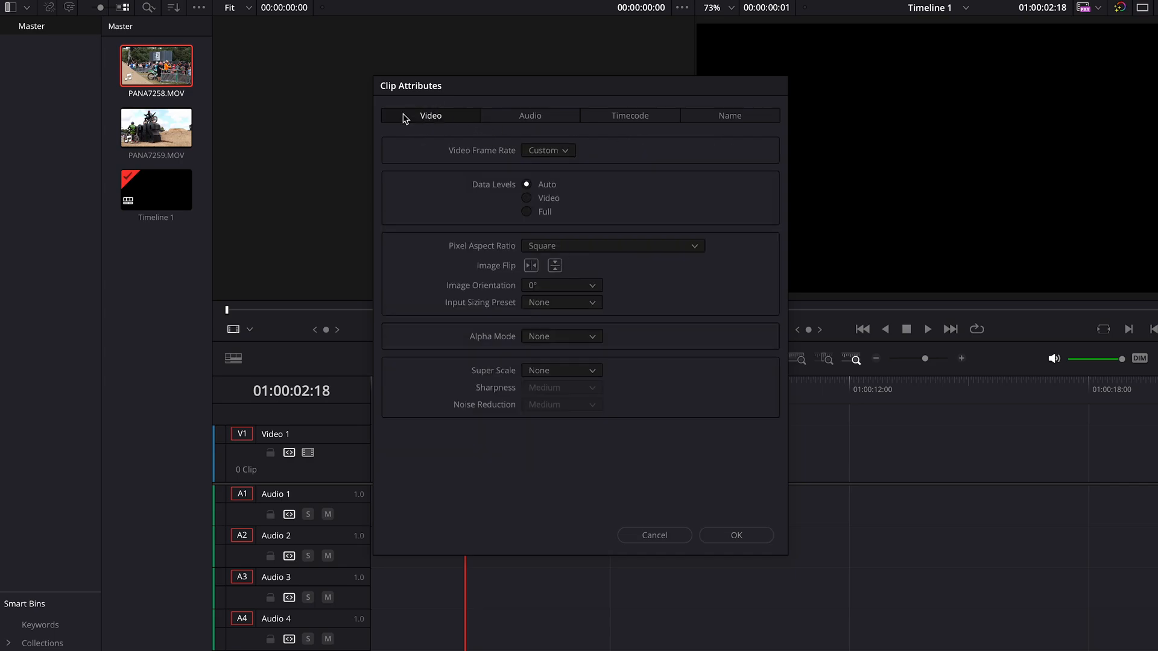
left_click(529, 116)
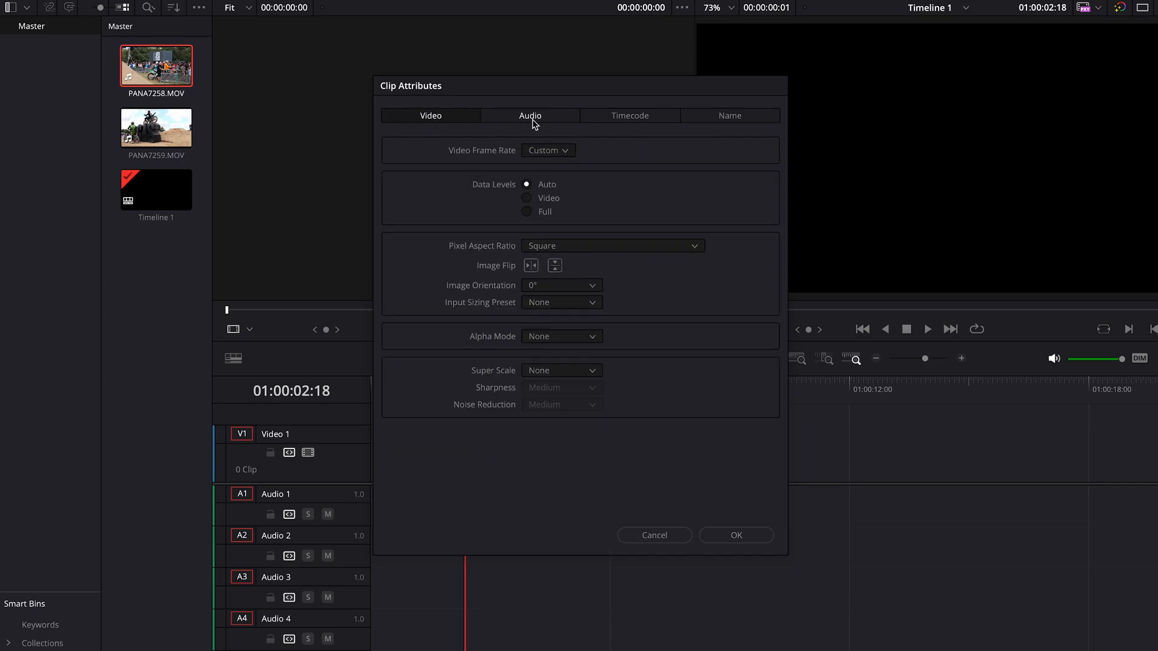
left_click(529, 116)
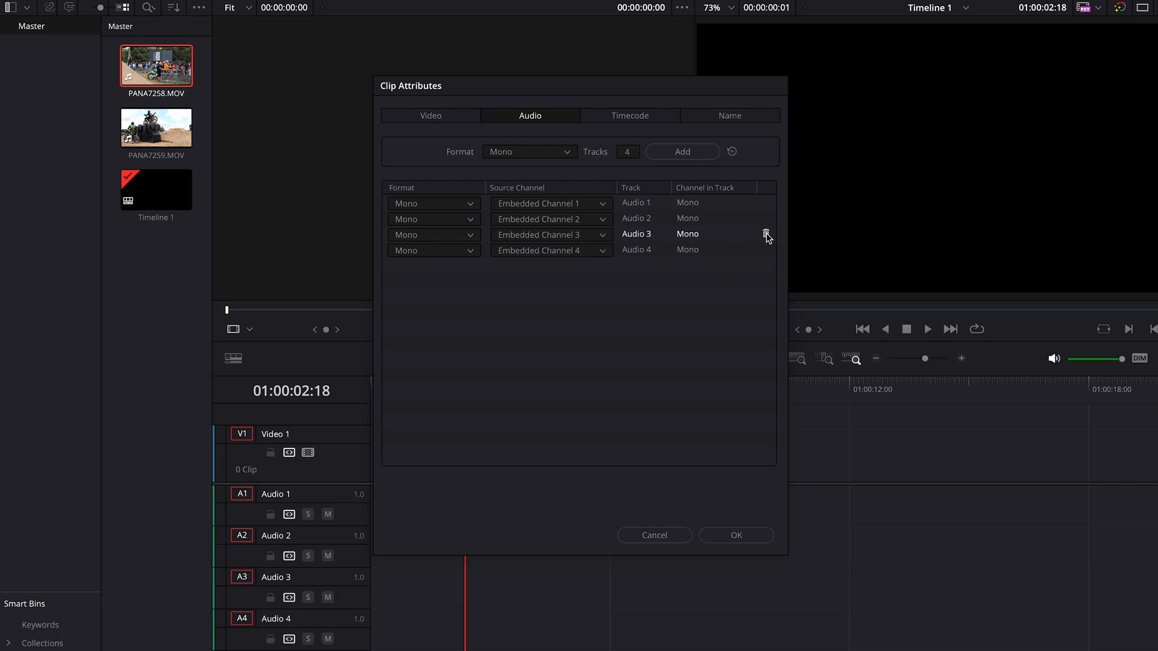
left_click(767, 234)
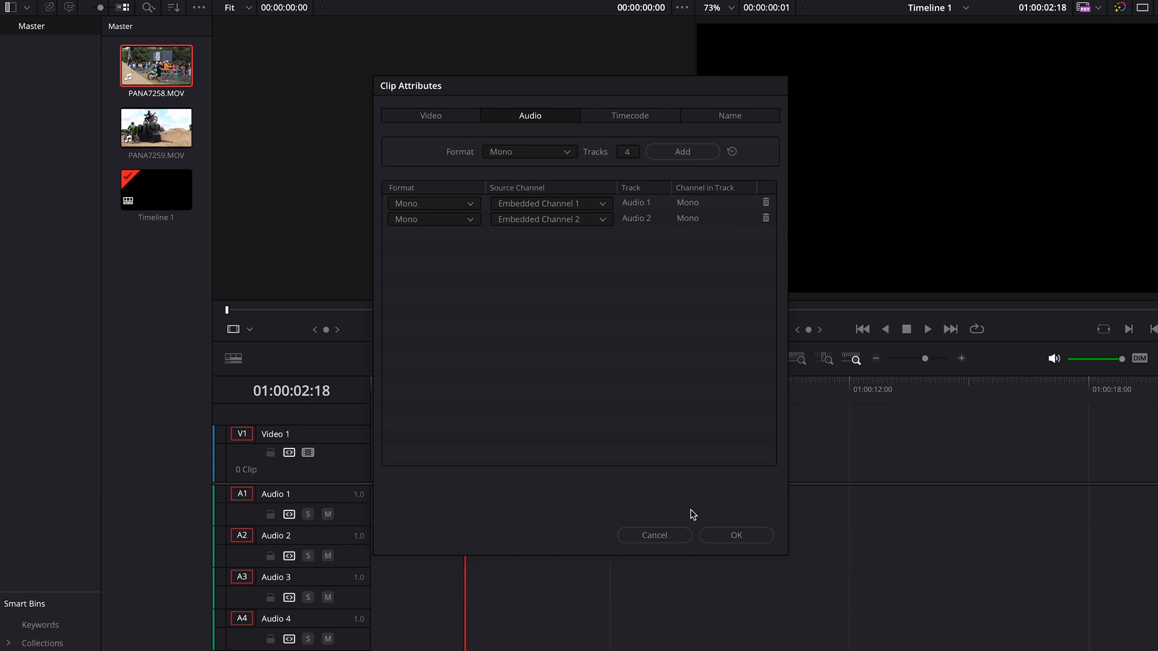
left_click(735, 536)
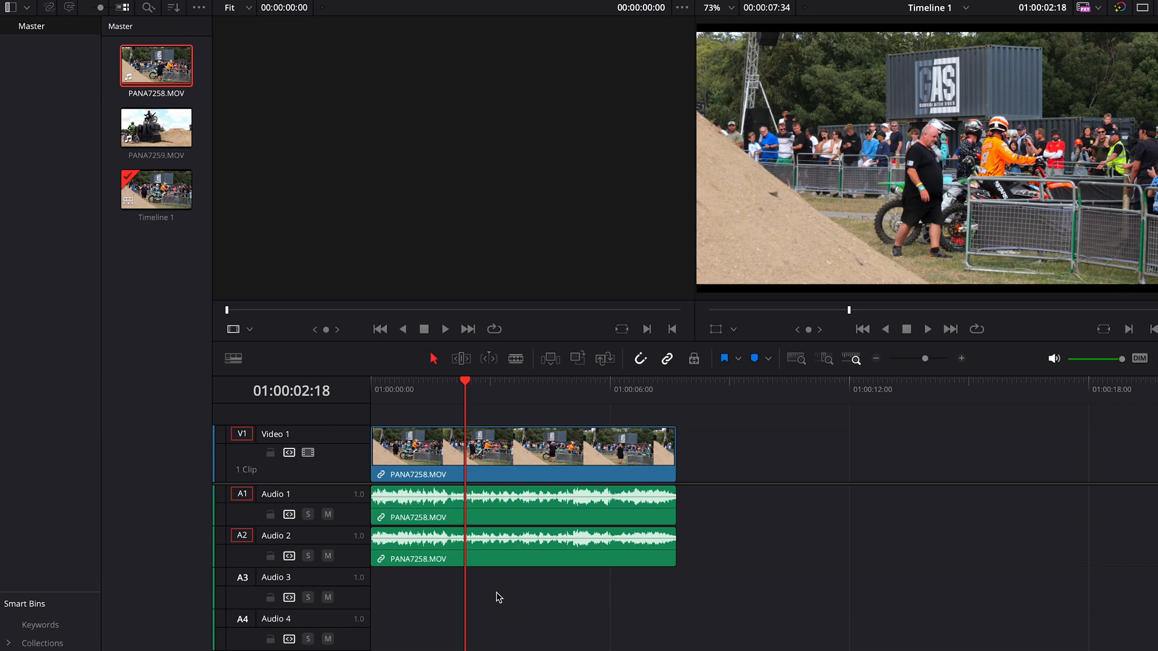
Delete PANA7258.MOV from the Media Pool and confirm the removal.
left_click(410, 456)
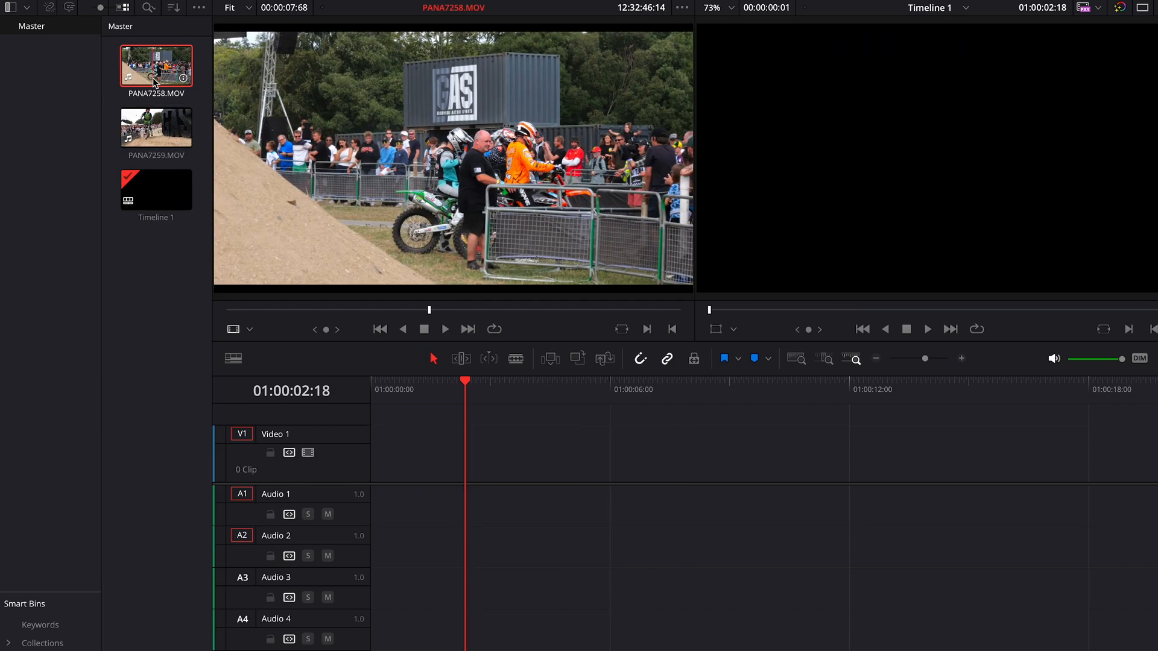
key("Delete")
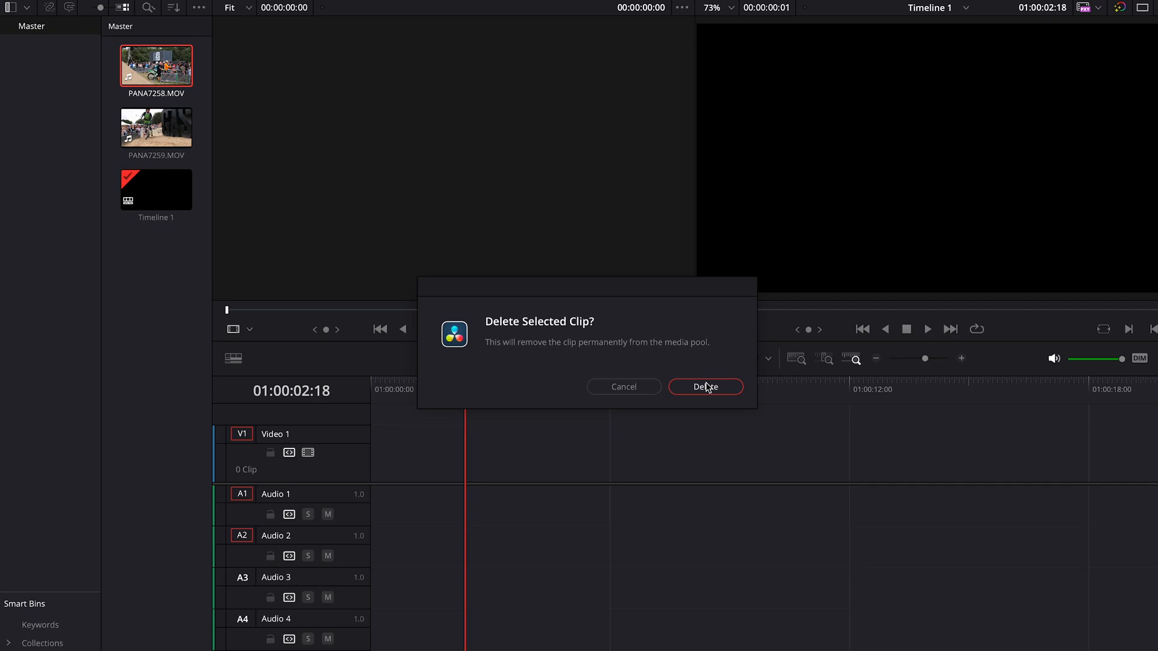
left_click(704, 386)
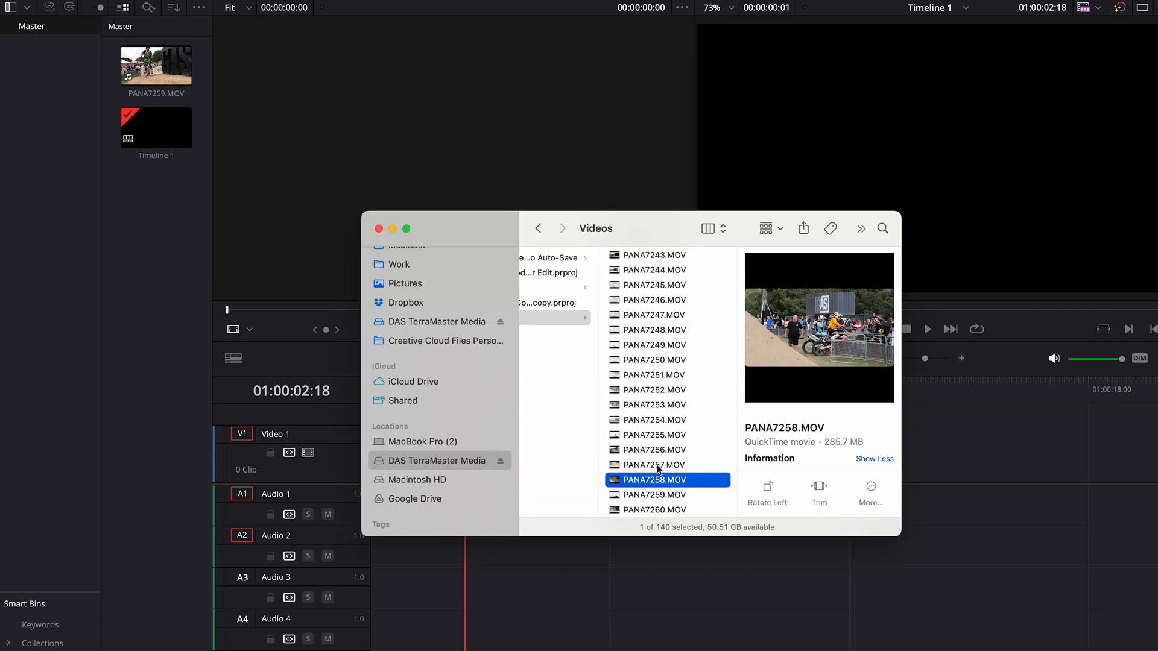
Re-import PANA7258.MOV, review its attributes without changes, then select both Lumix clips.
left_click_drag(656, 480, 153, 193)
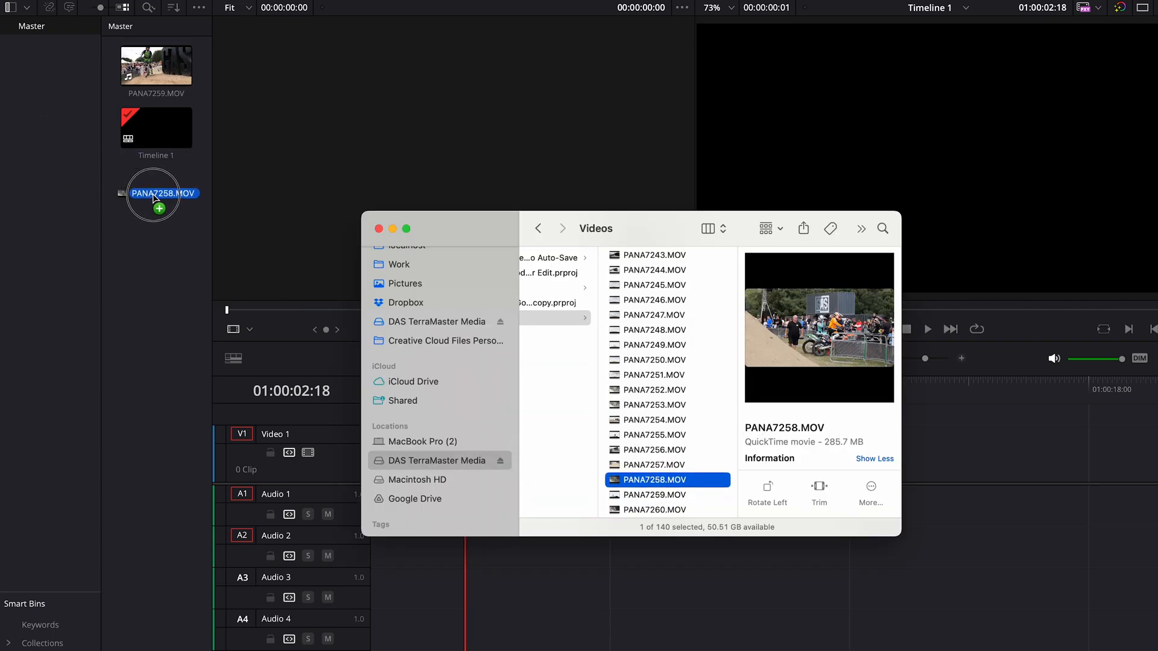
right_click(156, 65)
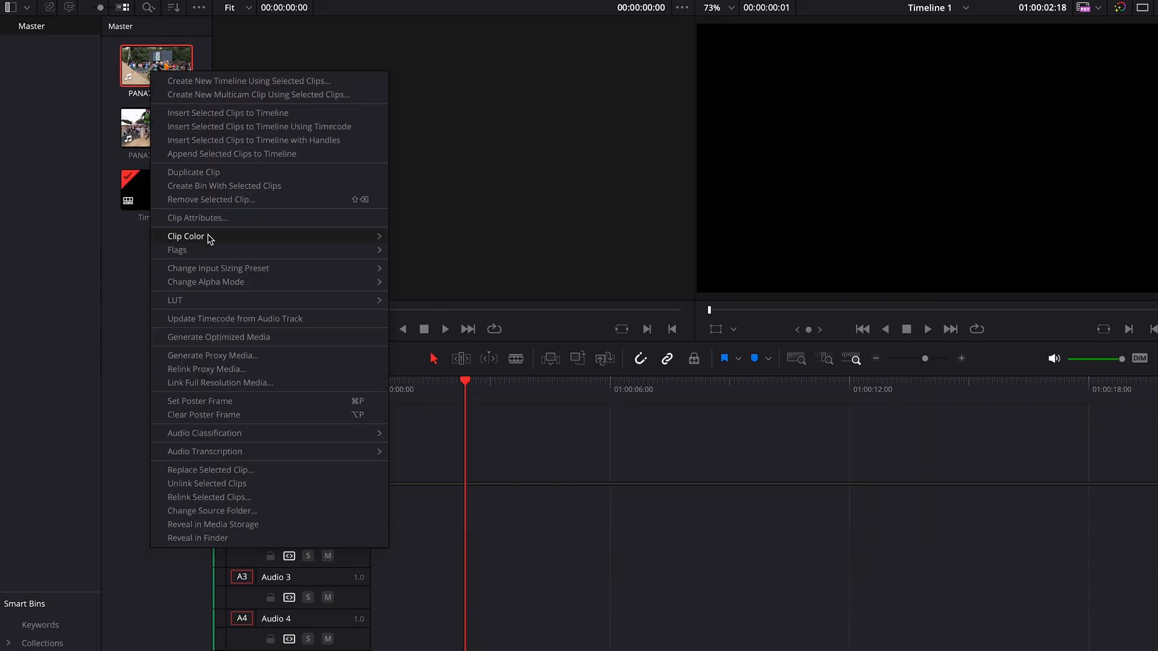
left_click(197, 218)
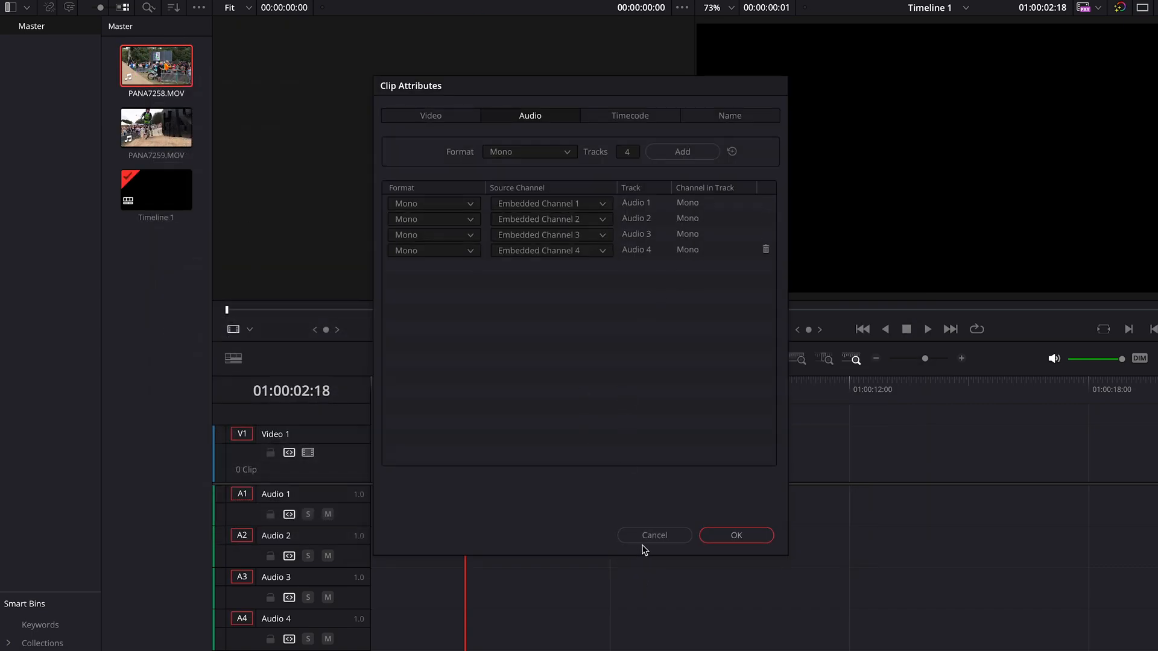
left_click(735, 535)
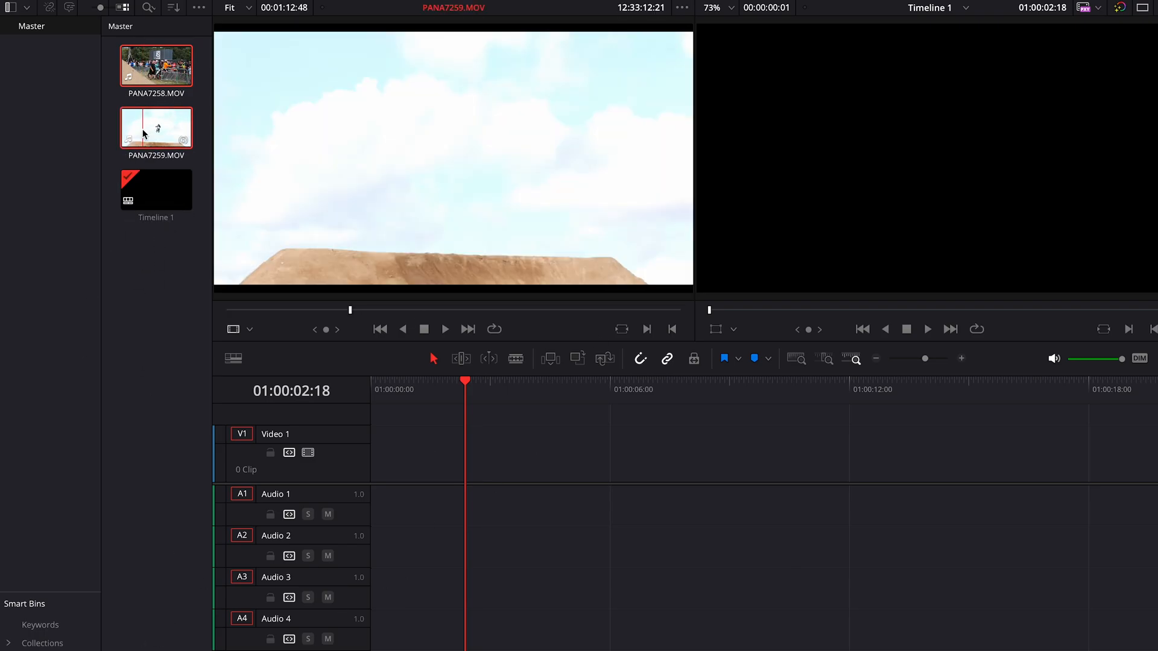
left_click(156, 64)
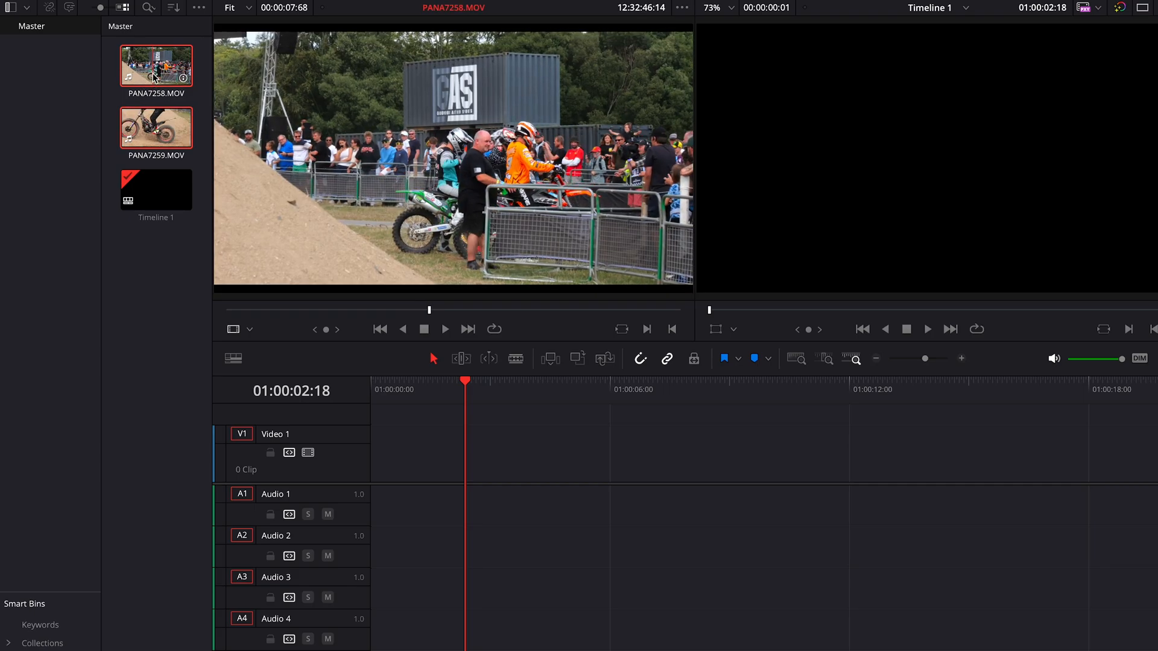
In Clip Attributes for both clips, remove the dead third audio channel.
right_click(156, 65)
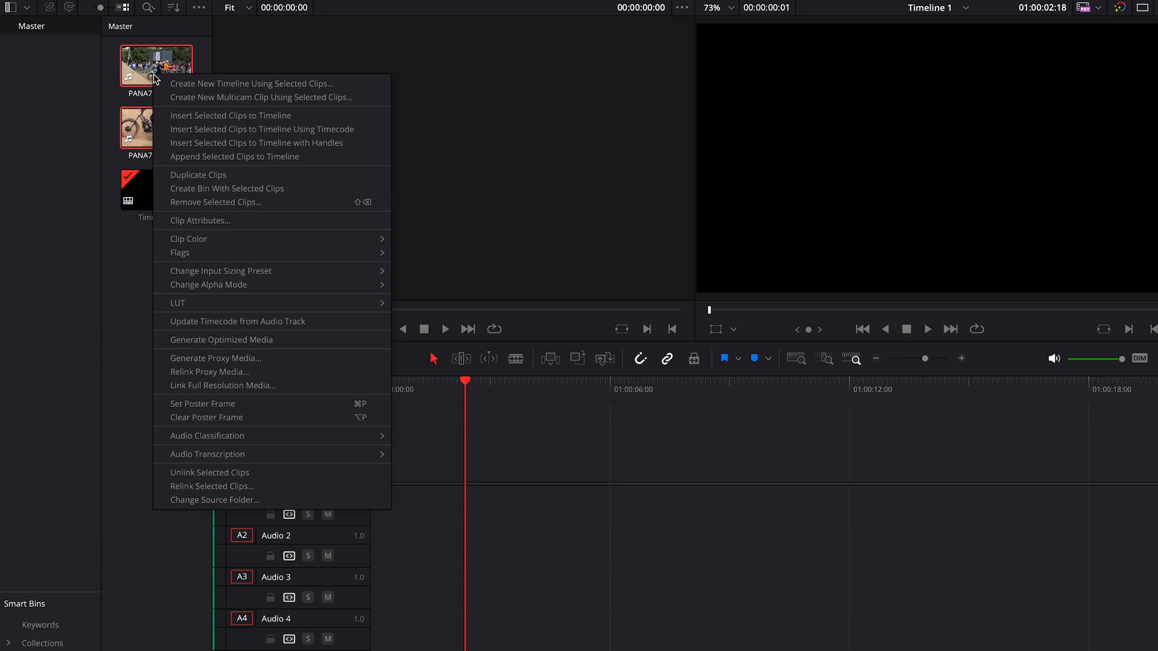
left_click(199, 220)
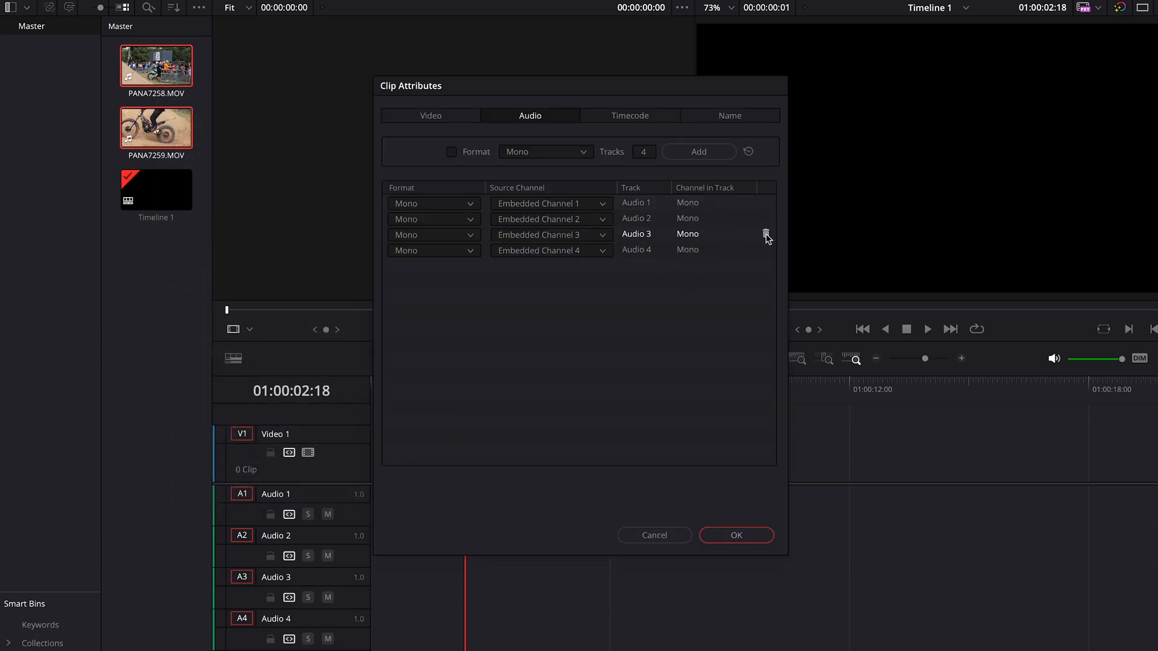
left_click(766, 235)
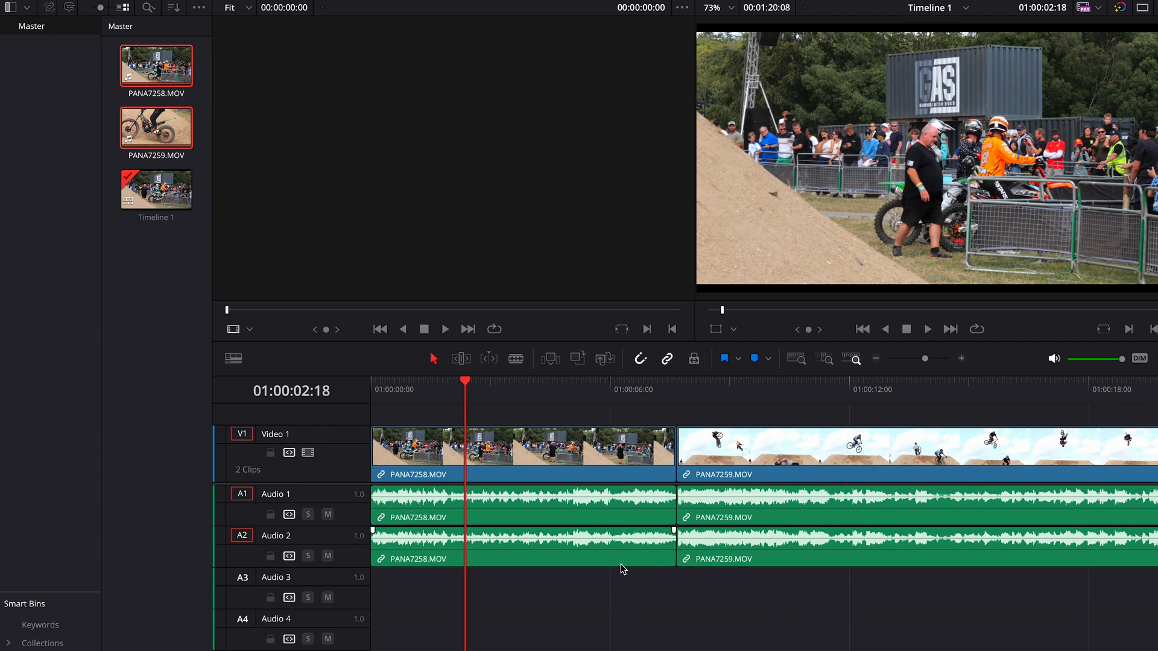
mouse_move(930, 587)
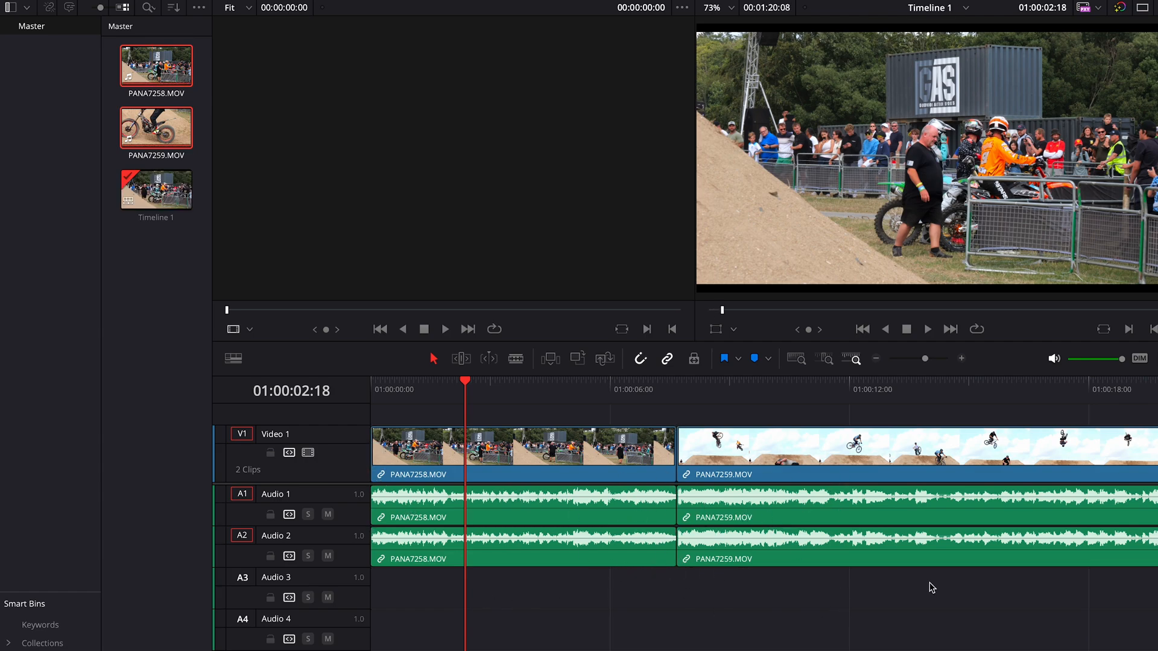
mouse_move(857, 599)
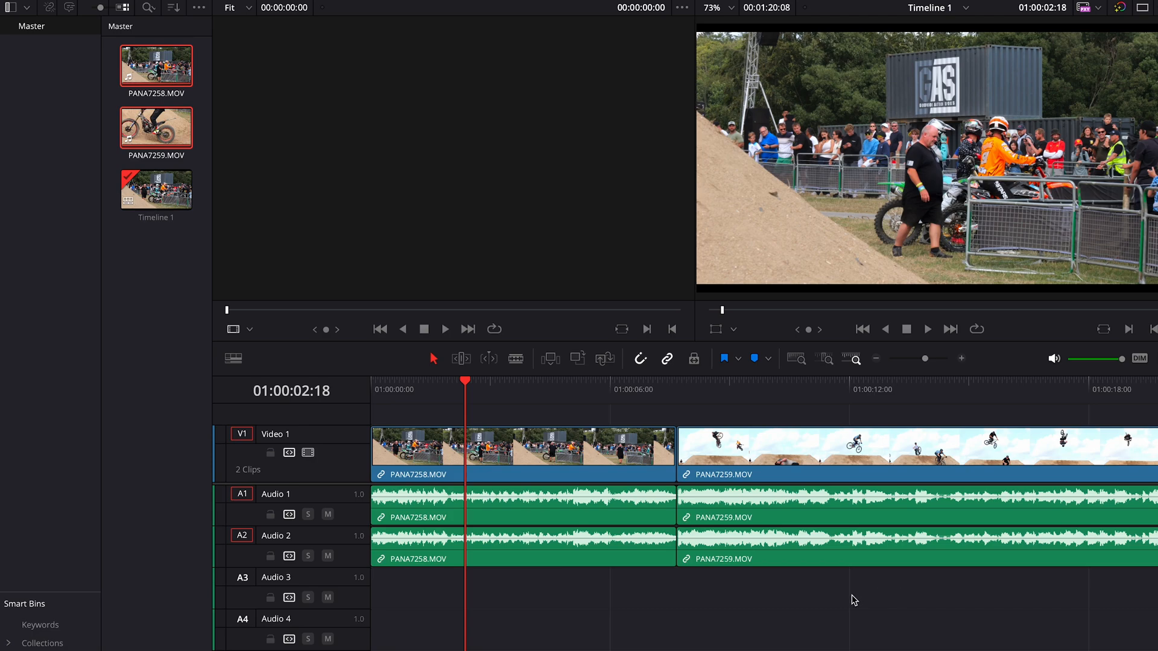
mouse_move(548, 620)
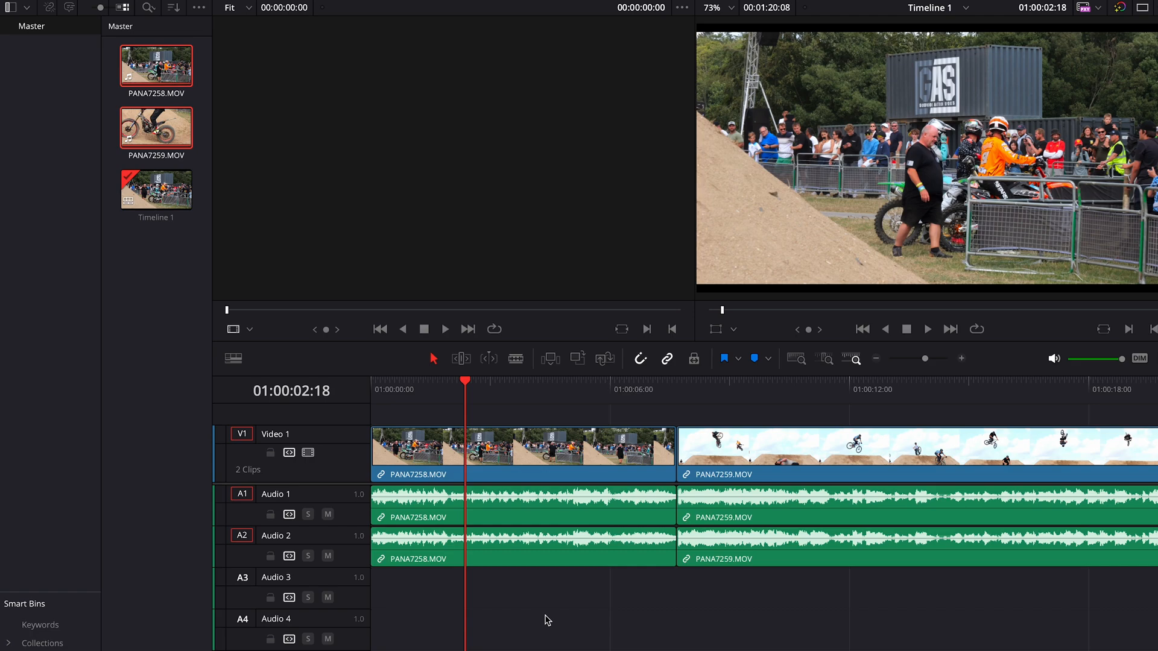
mouse_move(544, 611)
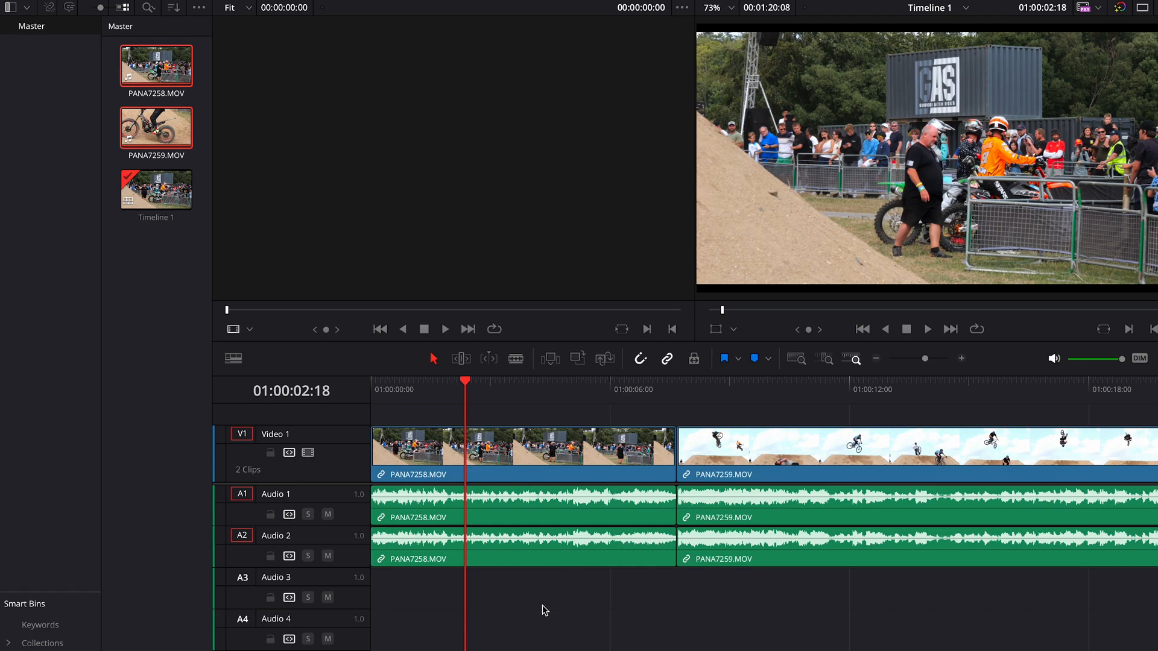